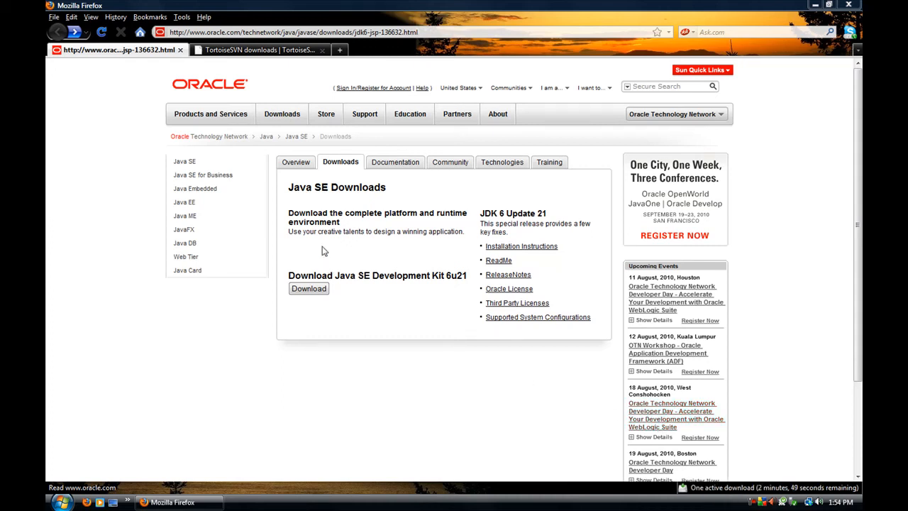
mouse_move(333, 299)
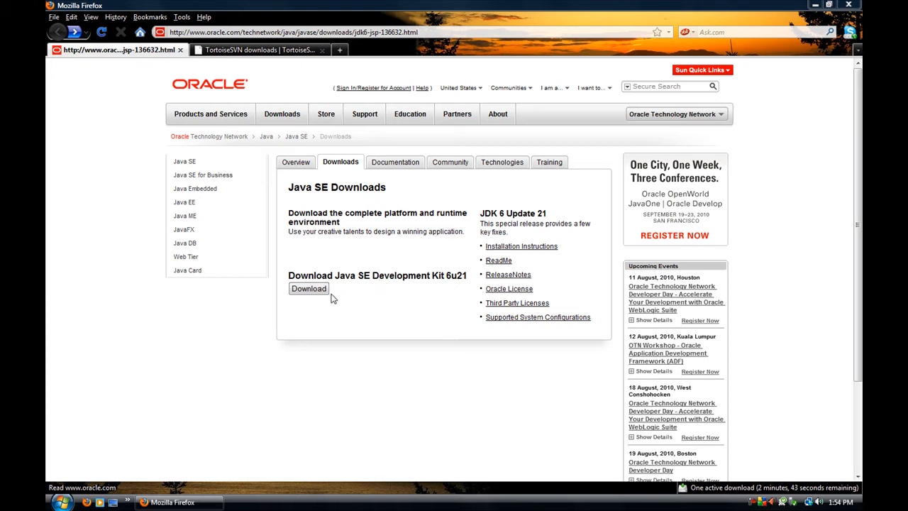
Download and save the JDK 6u21 Windows installer (jdk-6u21-windows-i586)
left_click(308, 288)
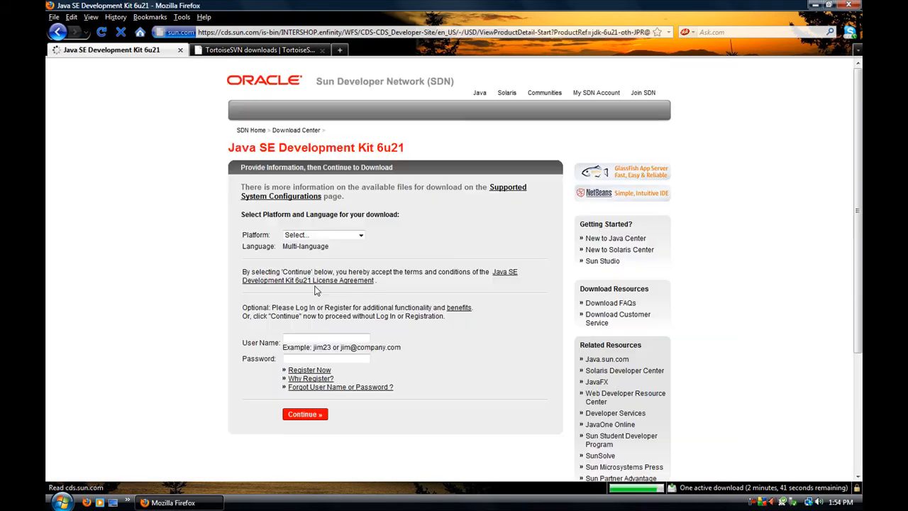
left_click(322, 235)
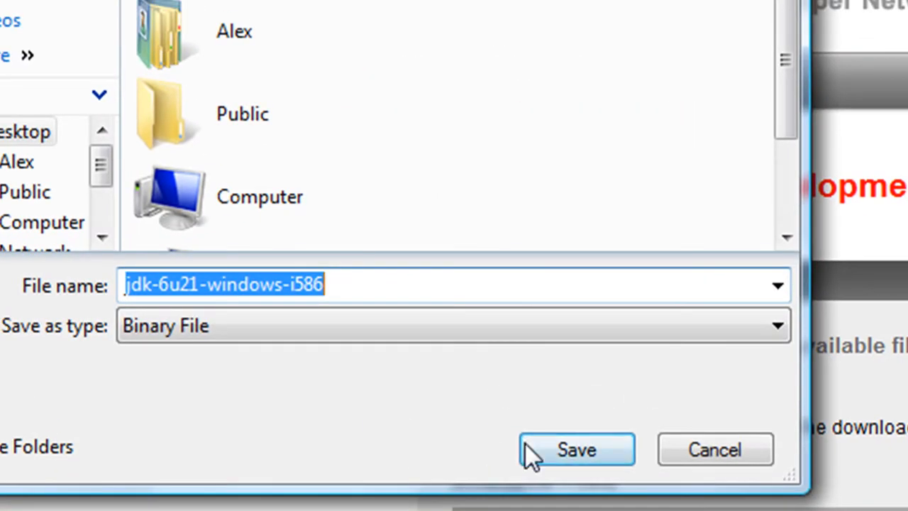
left_click(577, 449)
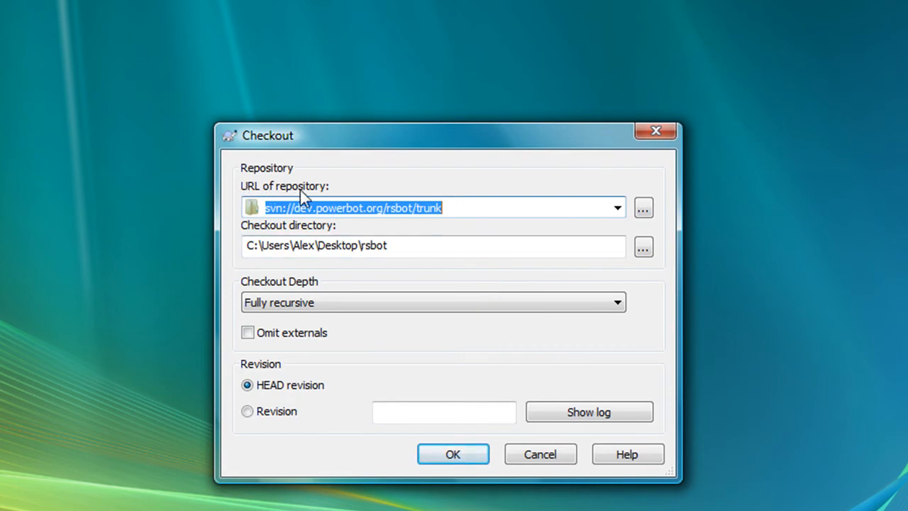
Enter svn://dev.powerbot.org/rsbot/trunk as the checkout URL and complete the checkout at revision 83
left_click(453, 453)
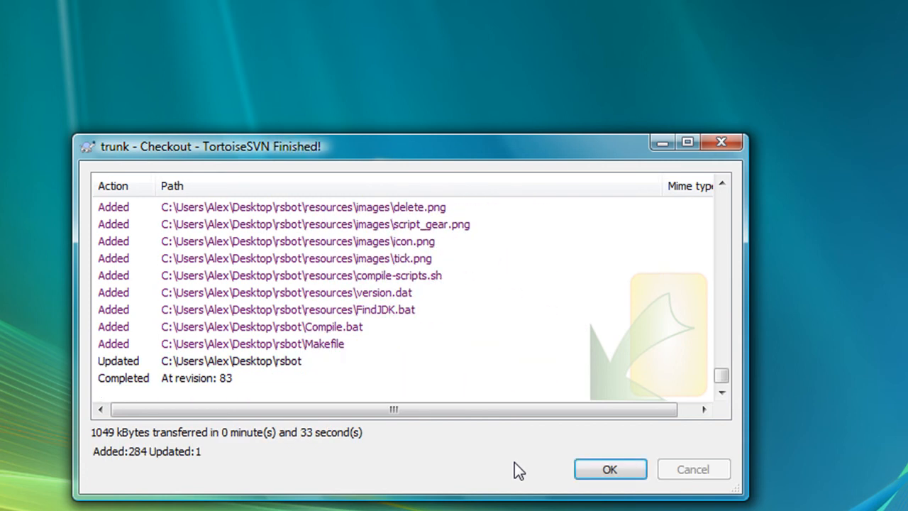
left_click(609, 469)
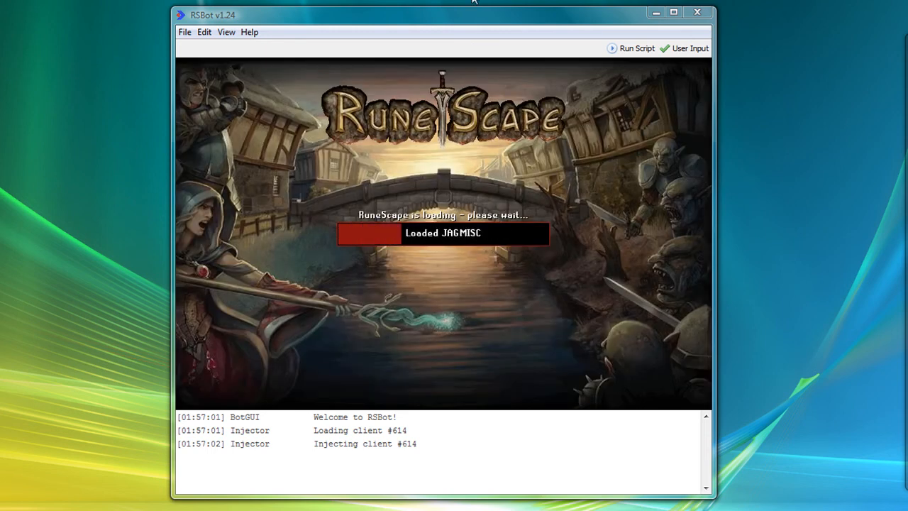
Let the RuneScape client load to game mode selection, then open RSBot's File menu
left_click(184, 32)
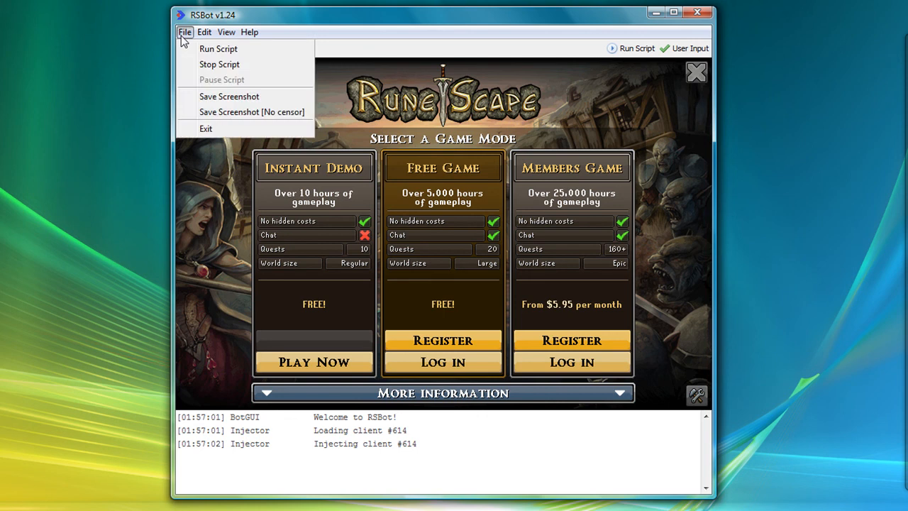
Choose Run Script to list scripts such as Agility and Combat
left_click(217, 49)
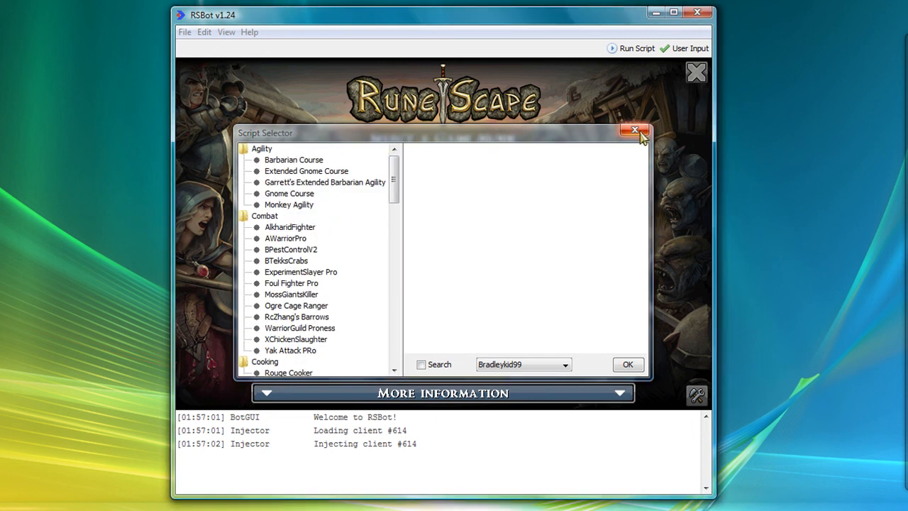